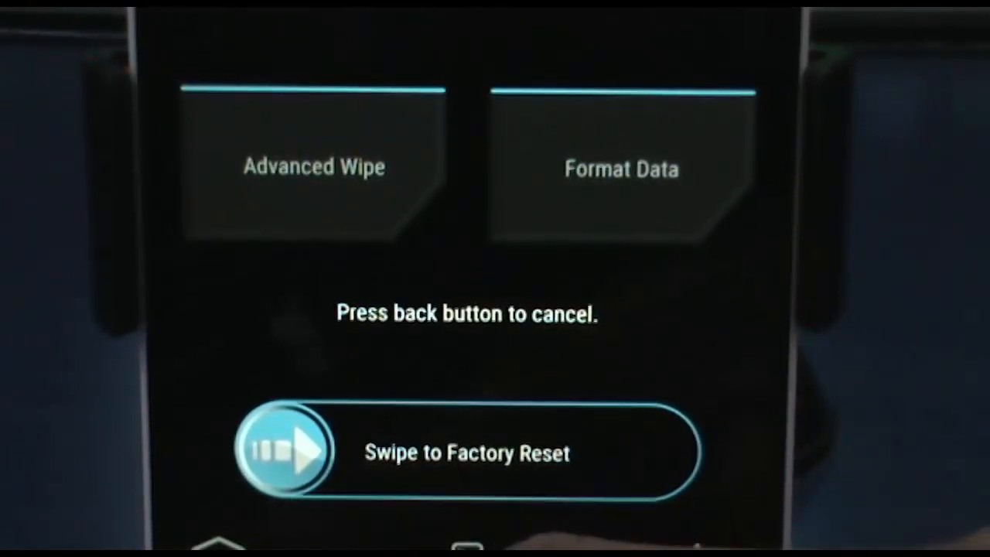
Queue the cm-13.0 ROM zip and Open GApps pico zip from /sdcard/Apps & Roms! and flash them
key(Back)
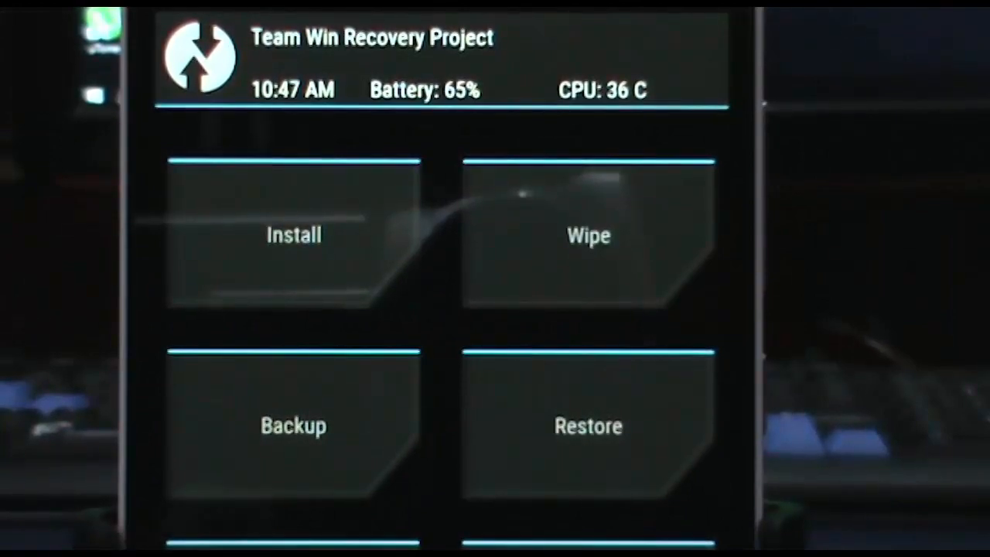
click(293, 235)
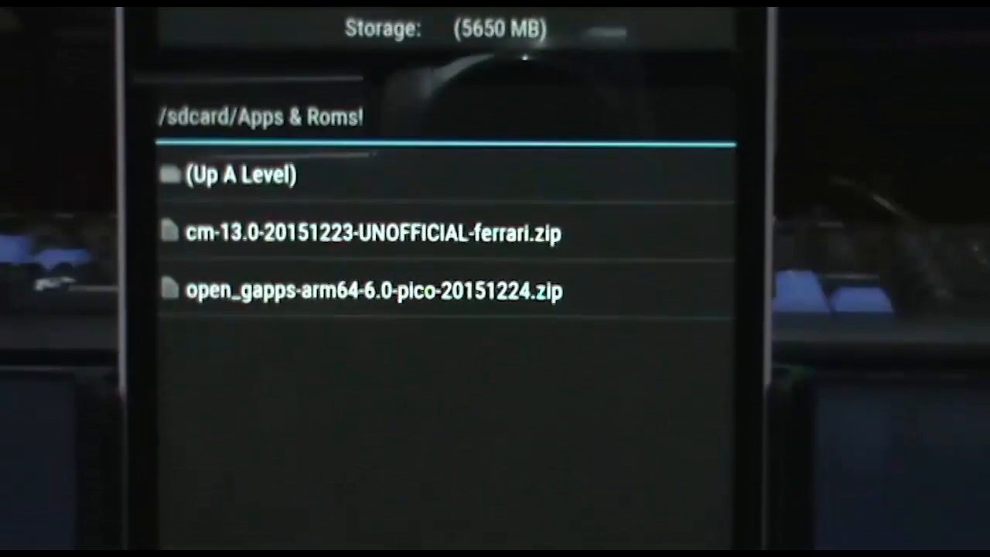
click(373, 232)
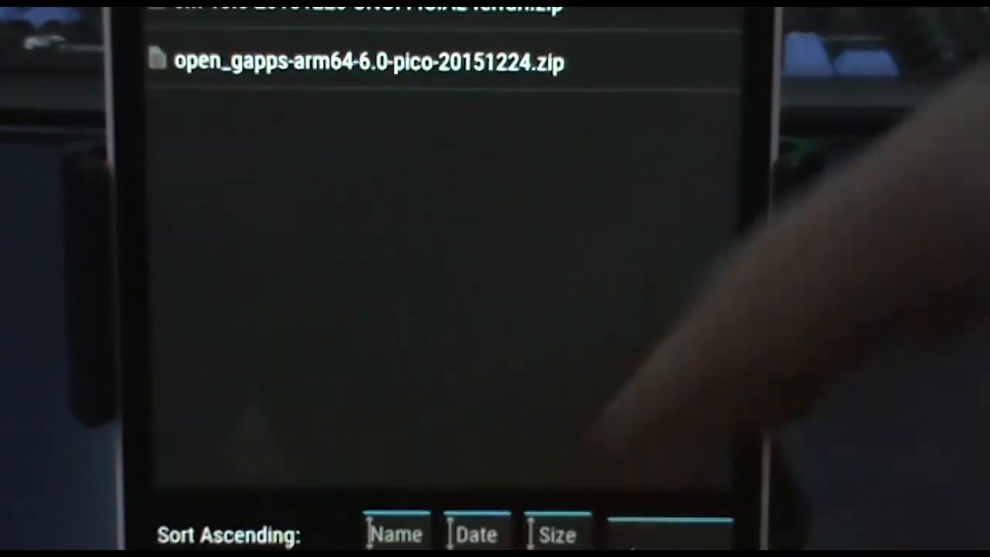
click(367, 62)
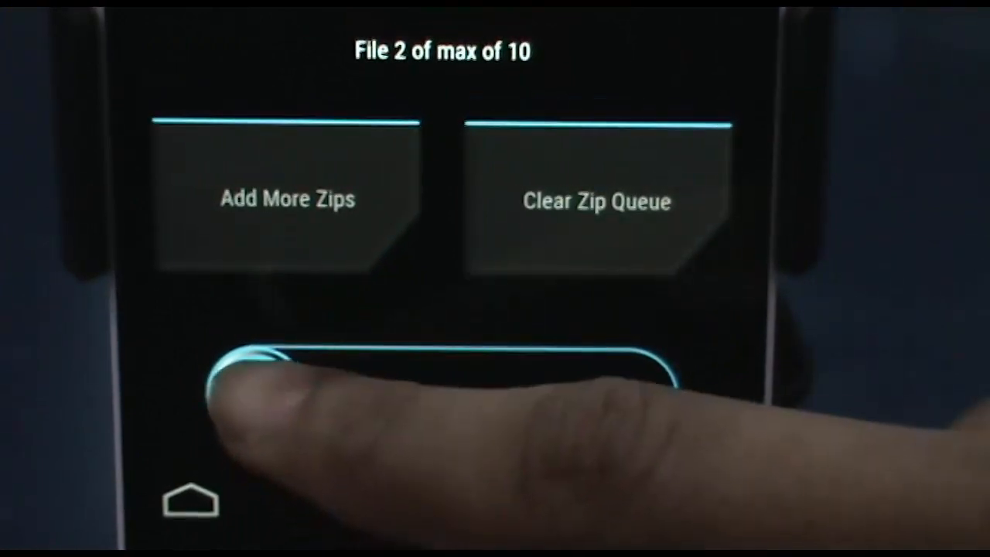
click(441, 371)
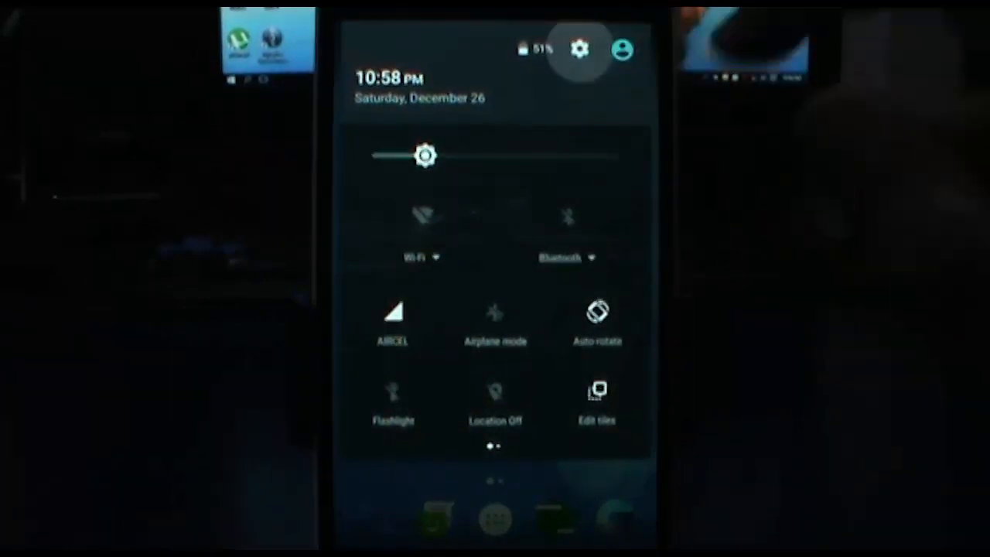
Scroll through About phone for Android 6.0.1, CyanogenMod version, security patch and kernel details
click(579, 49)
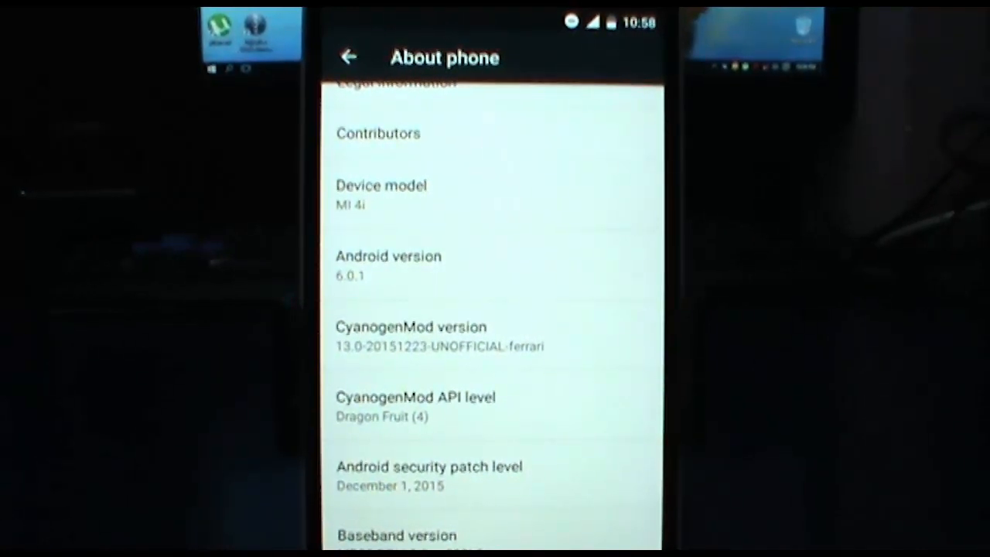
scroll(down, 3)
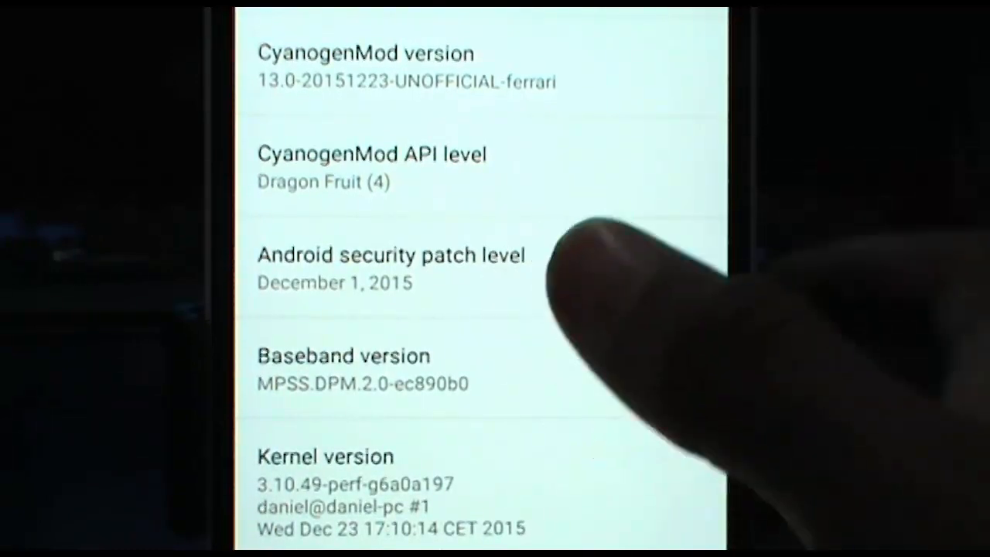
scroll(down, 3)
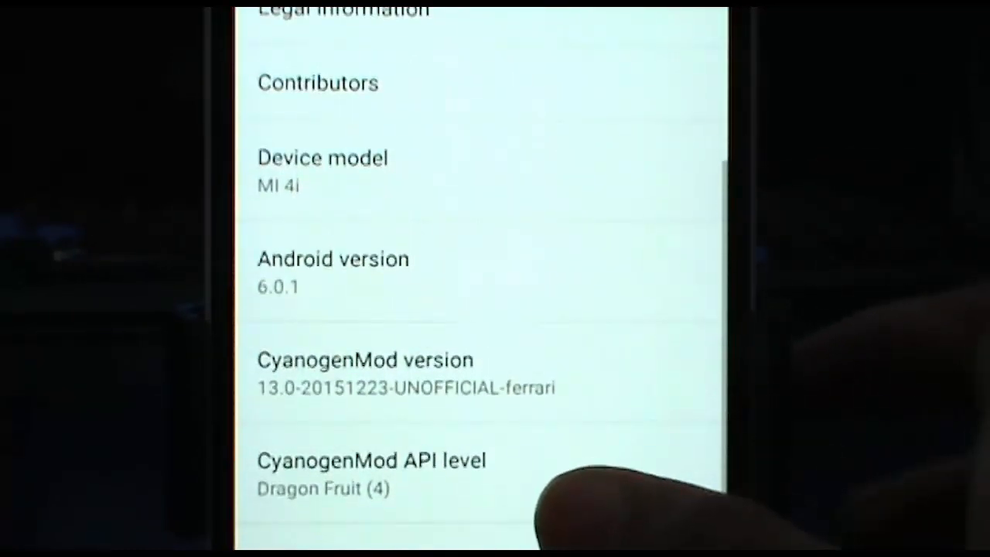
scroll(down, 3)
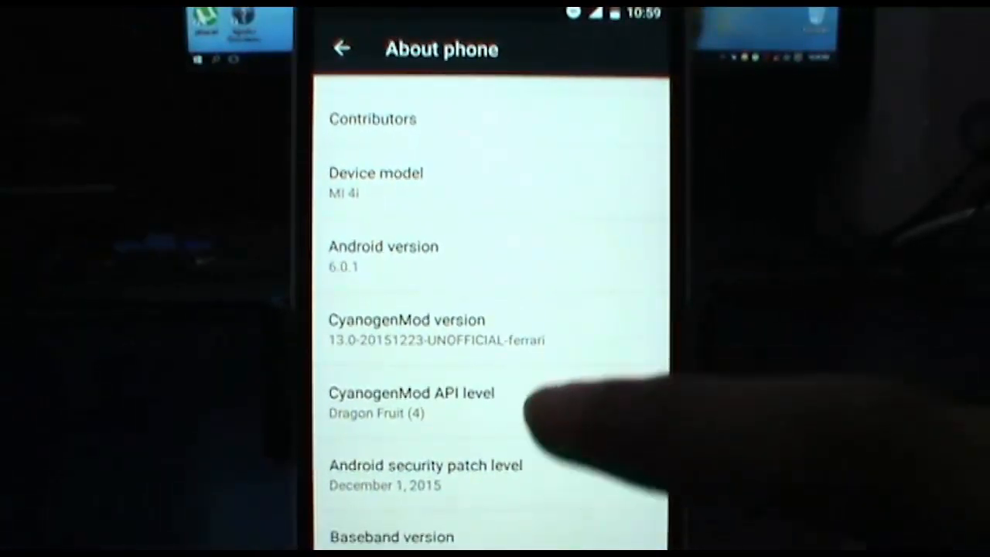
mouse_move(587, 356)
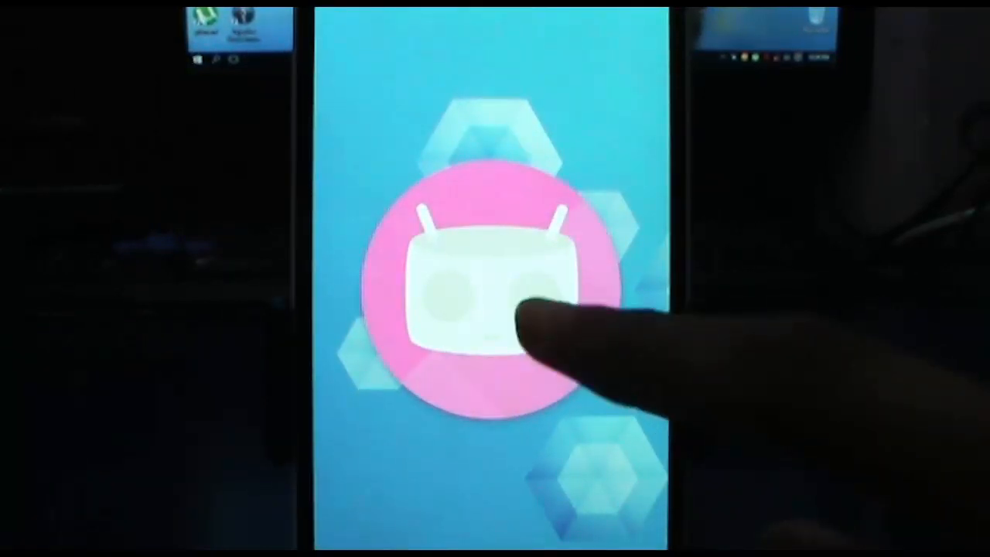
Poke the CyanogenMod mascot on the easter egg, then snap a photo with the Camera app
click(491, 301)
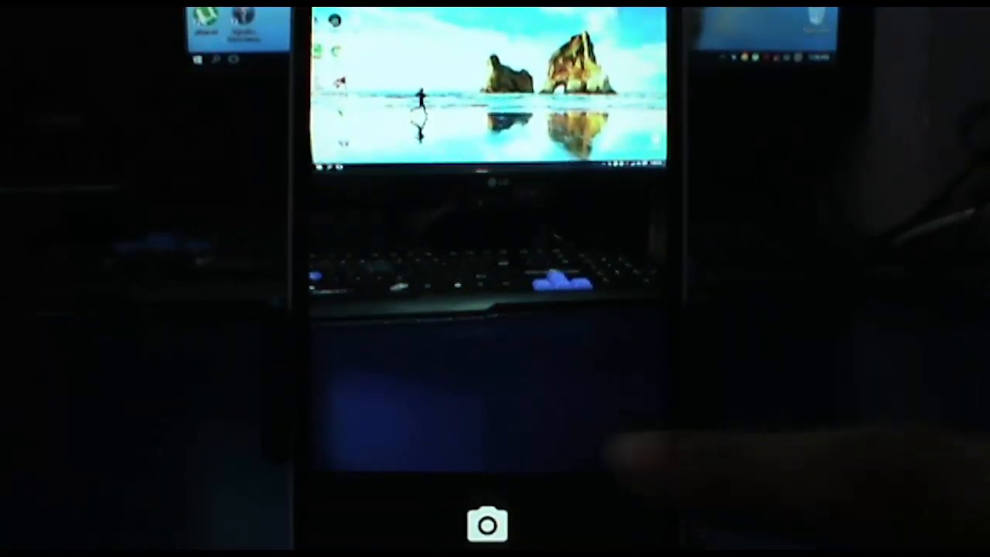
click(487, 524)
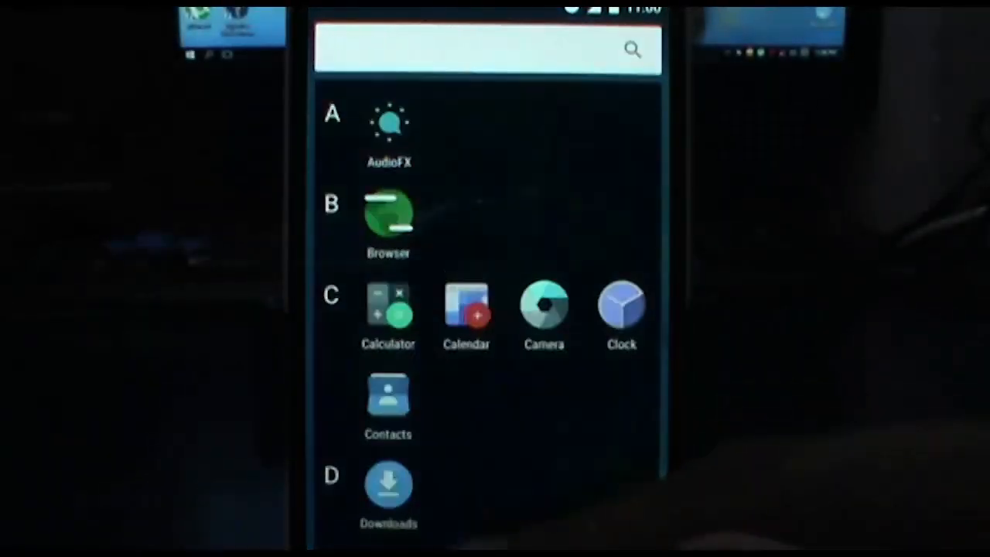
scroll(down, 3)
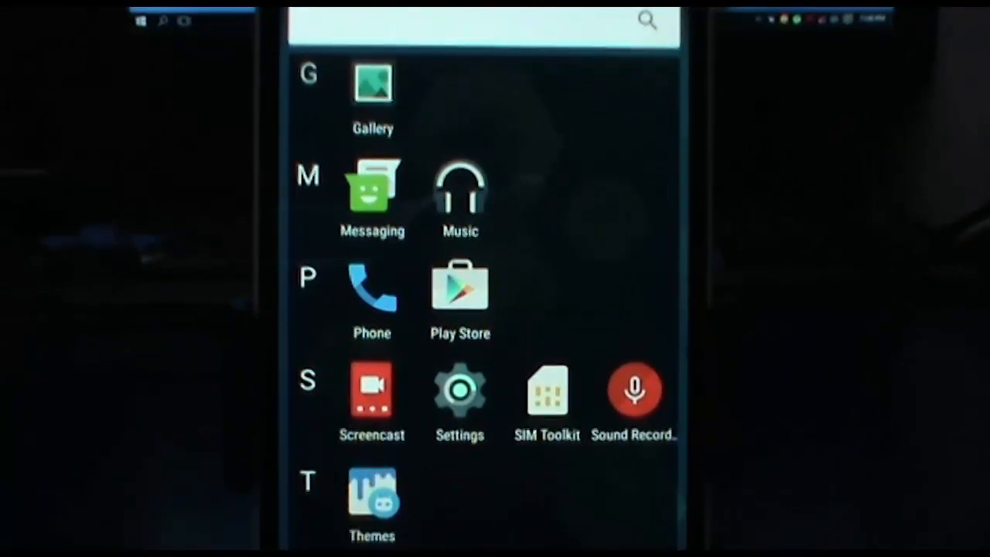
scroll(down, 3)
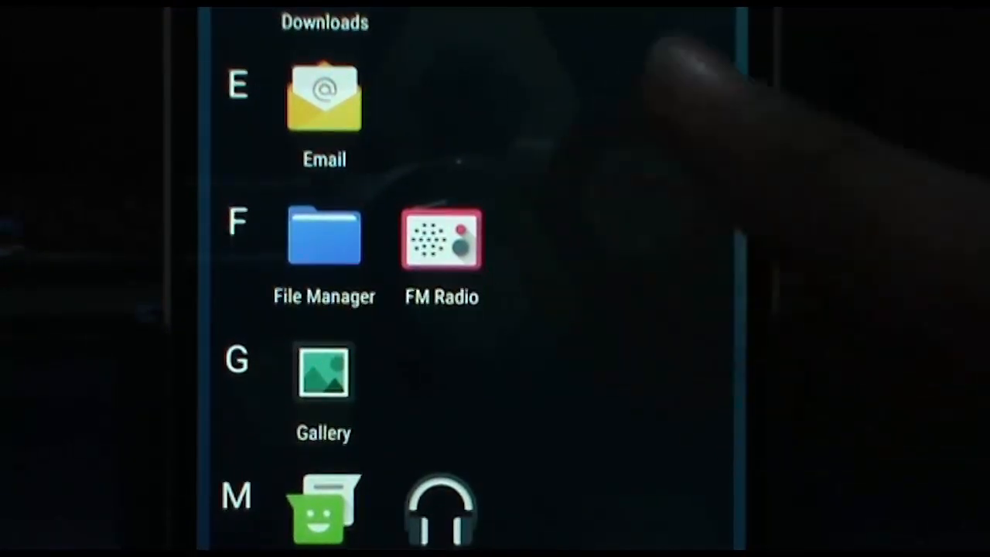
scroll(up, 3)
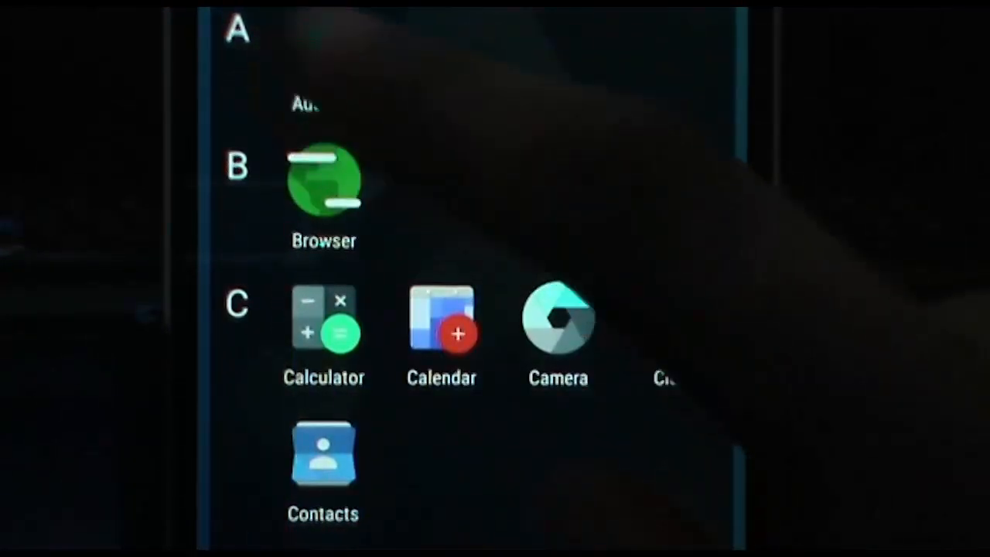